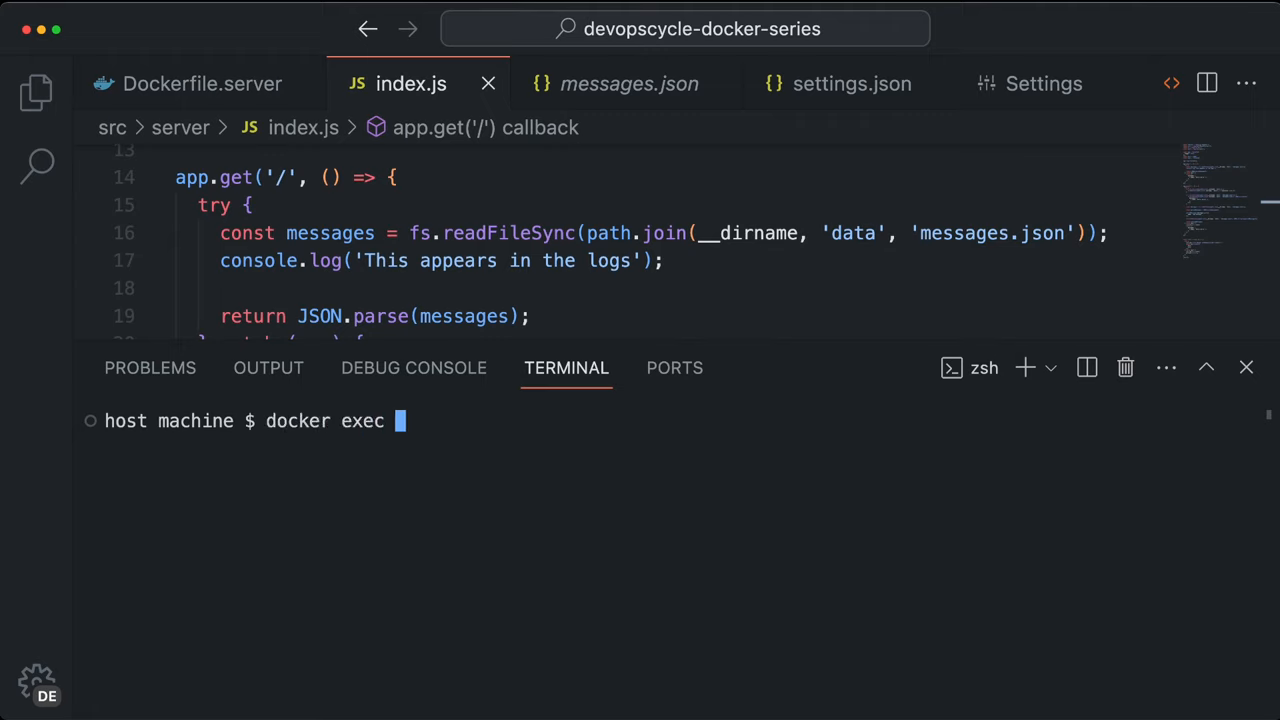
- Run 'docker exec --tty --interactive a691ca7bc37b sh' to get a shell at /app
type("--tty --interactive")
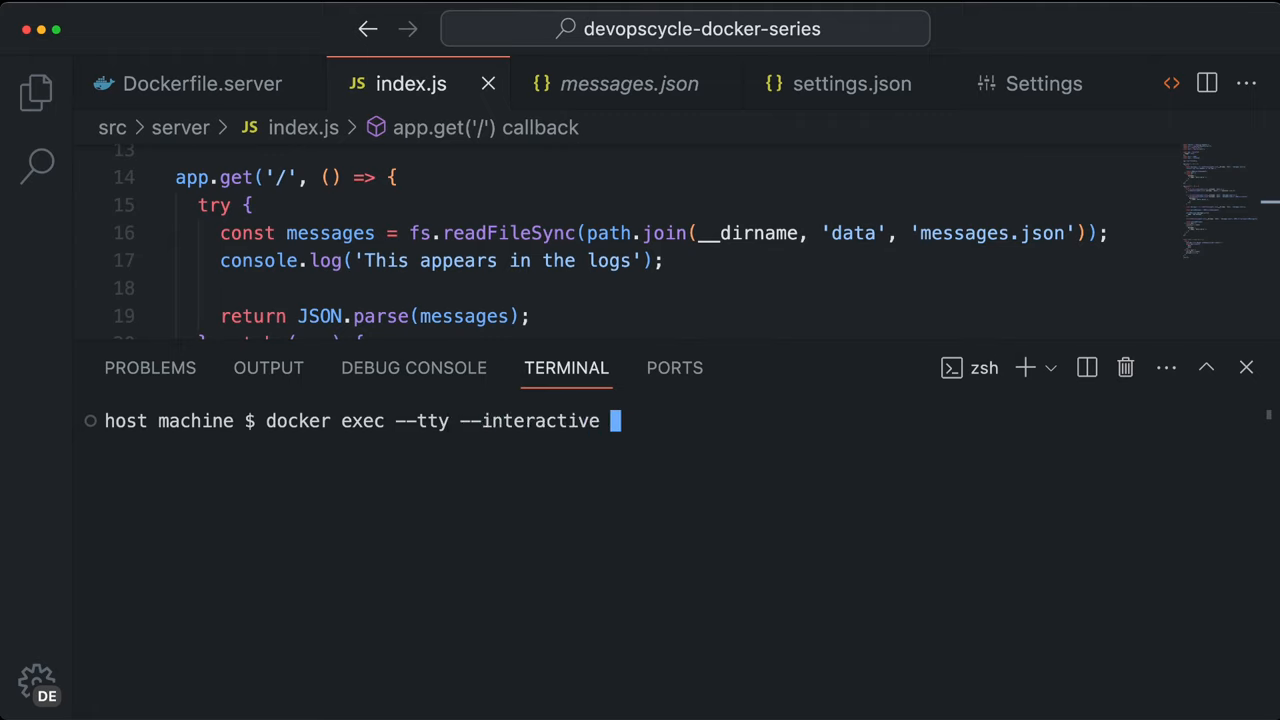
key("Enter")
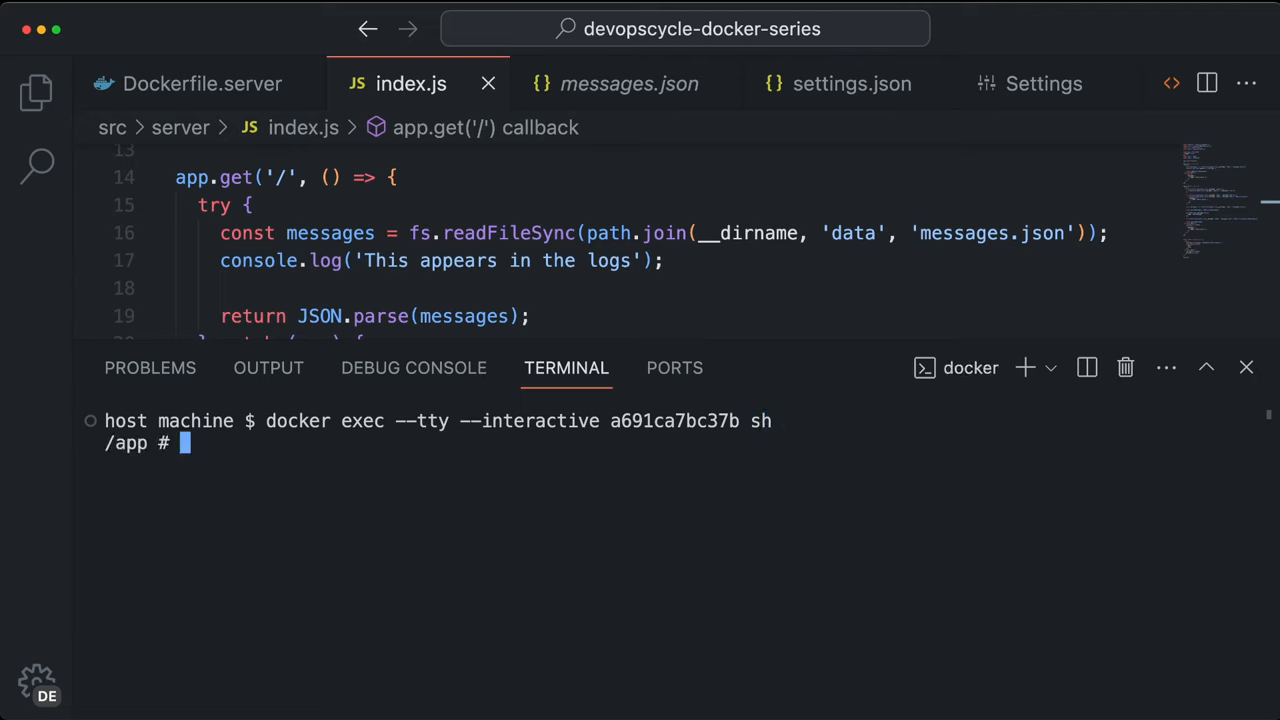
mouse_move(210, 440)
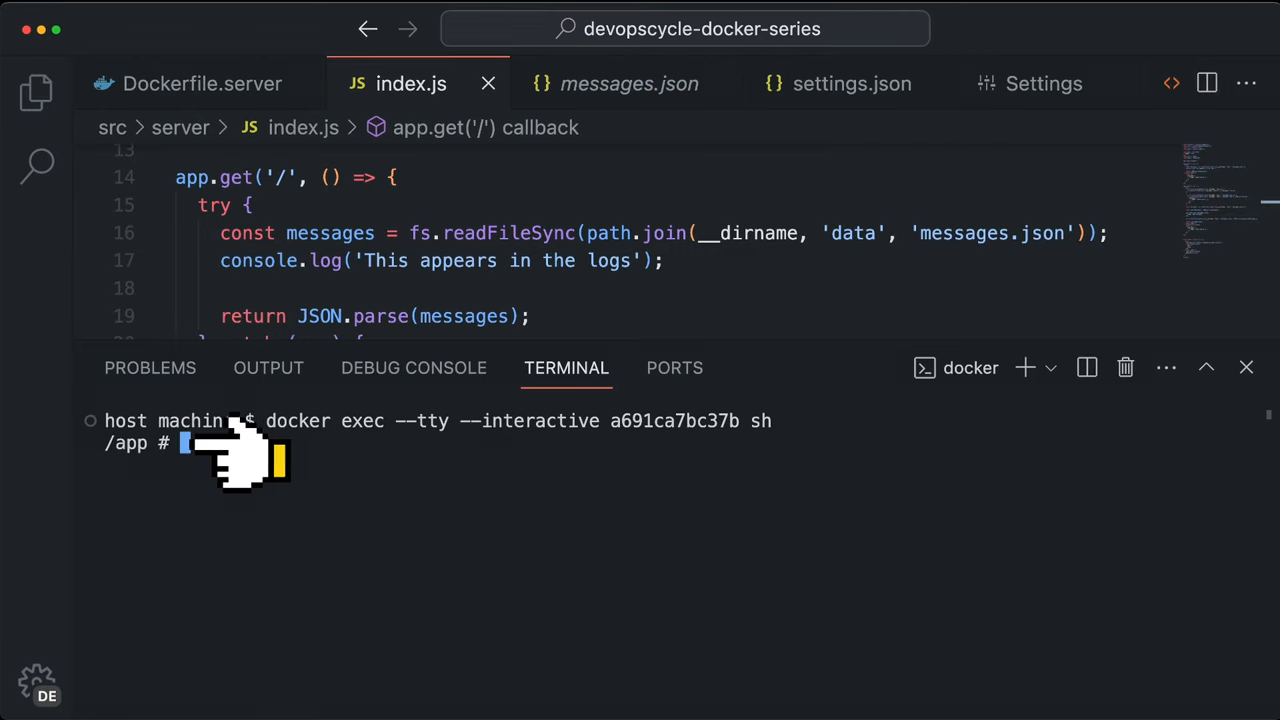
- List the /app files with ls, clear, and try 'curl localhost:3000' inside the container
type("ls")
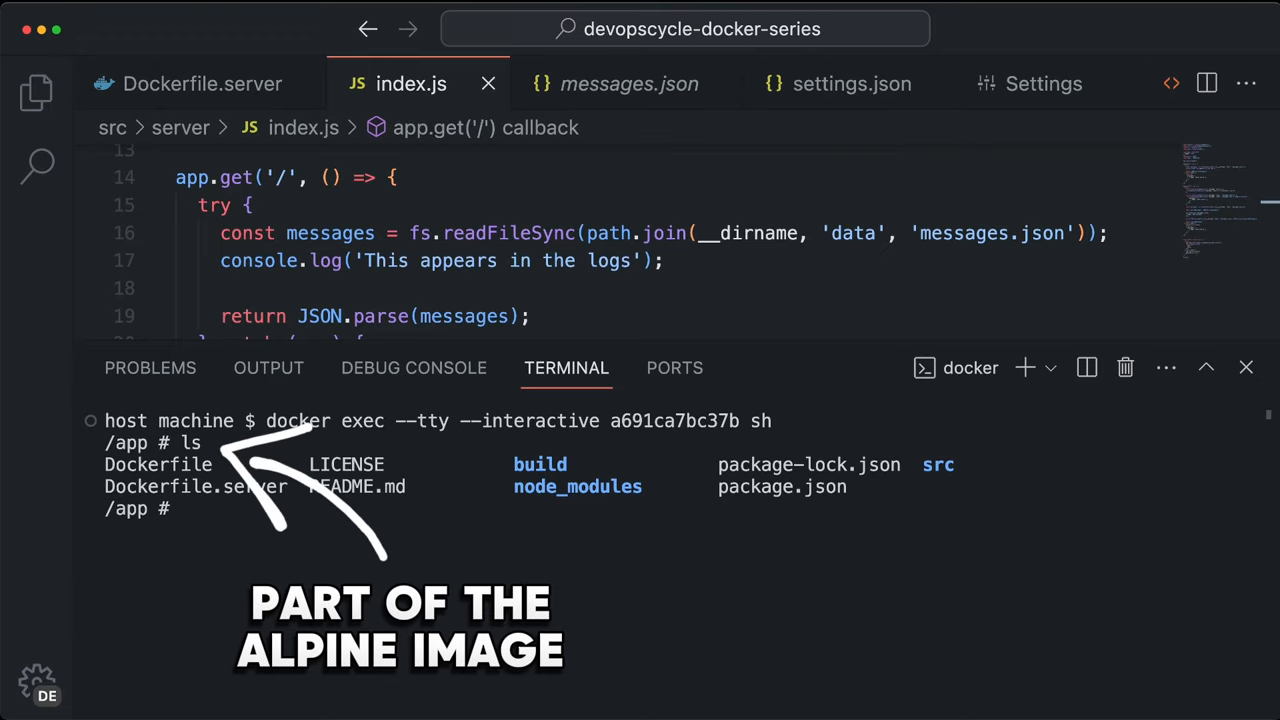
type("cl")
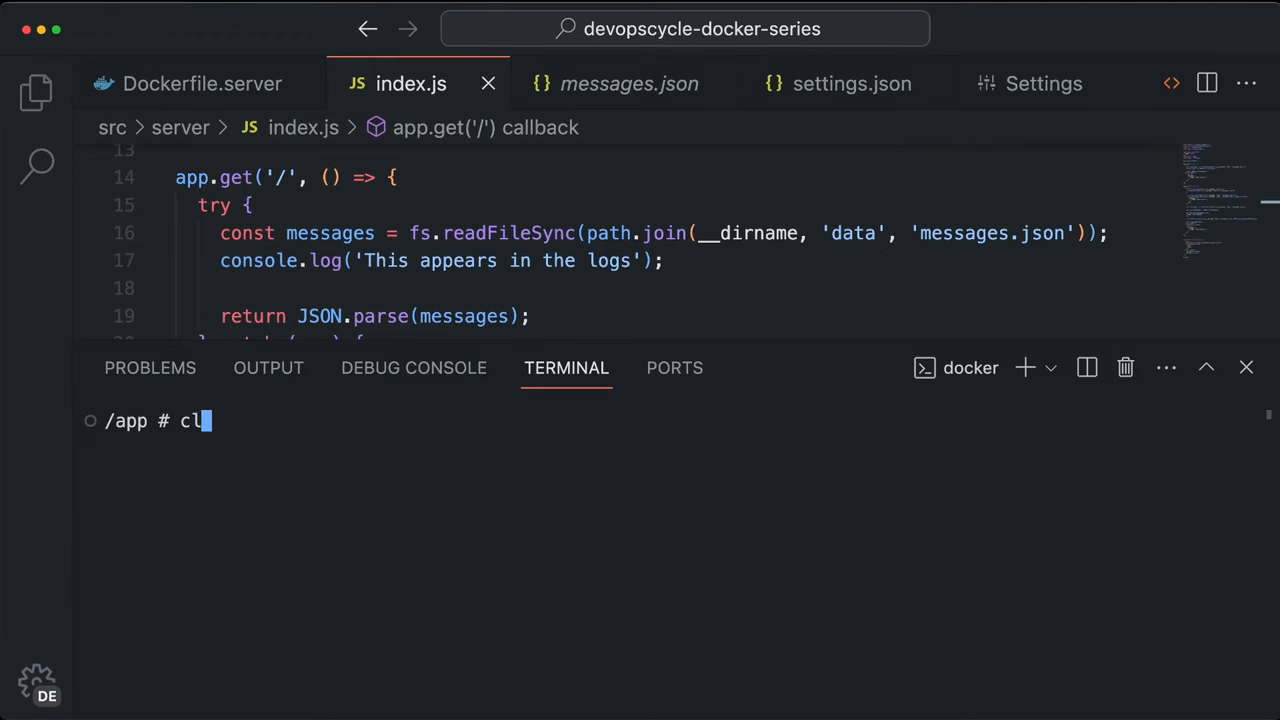
type("url localhost:3000")
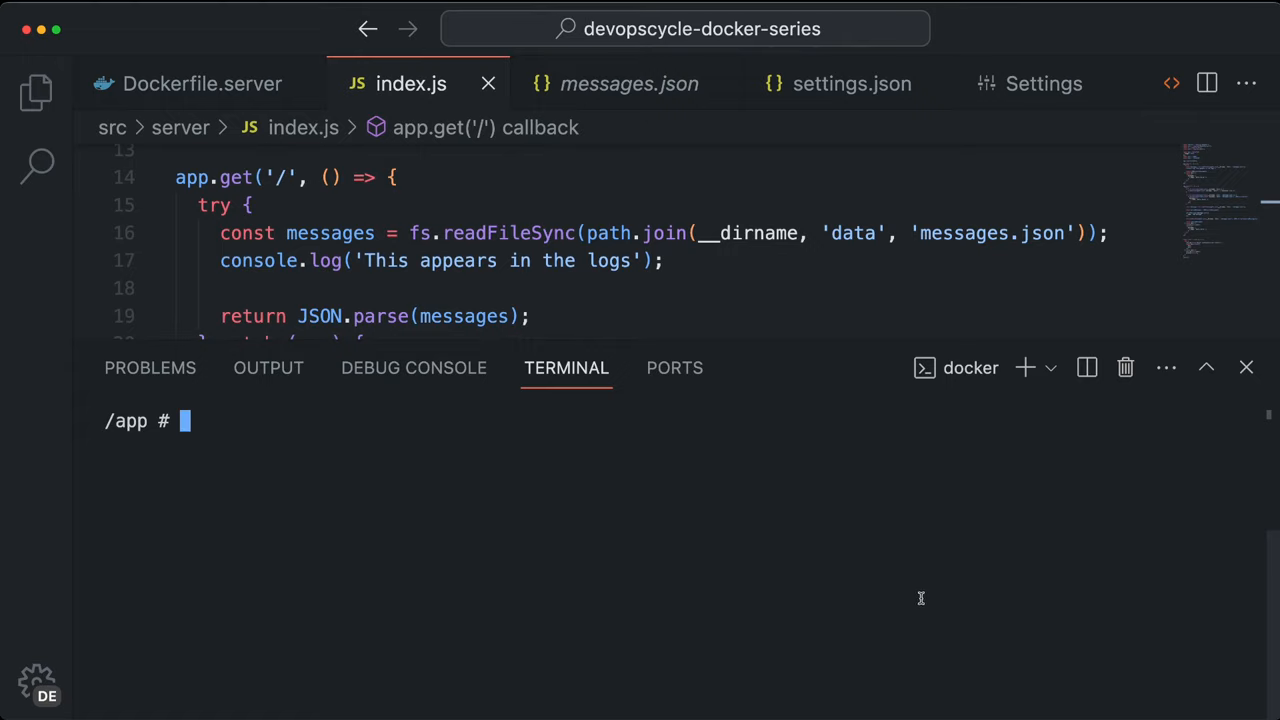
- Exit the container shell and return to the host machine prompt
type("exit")
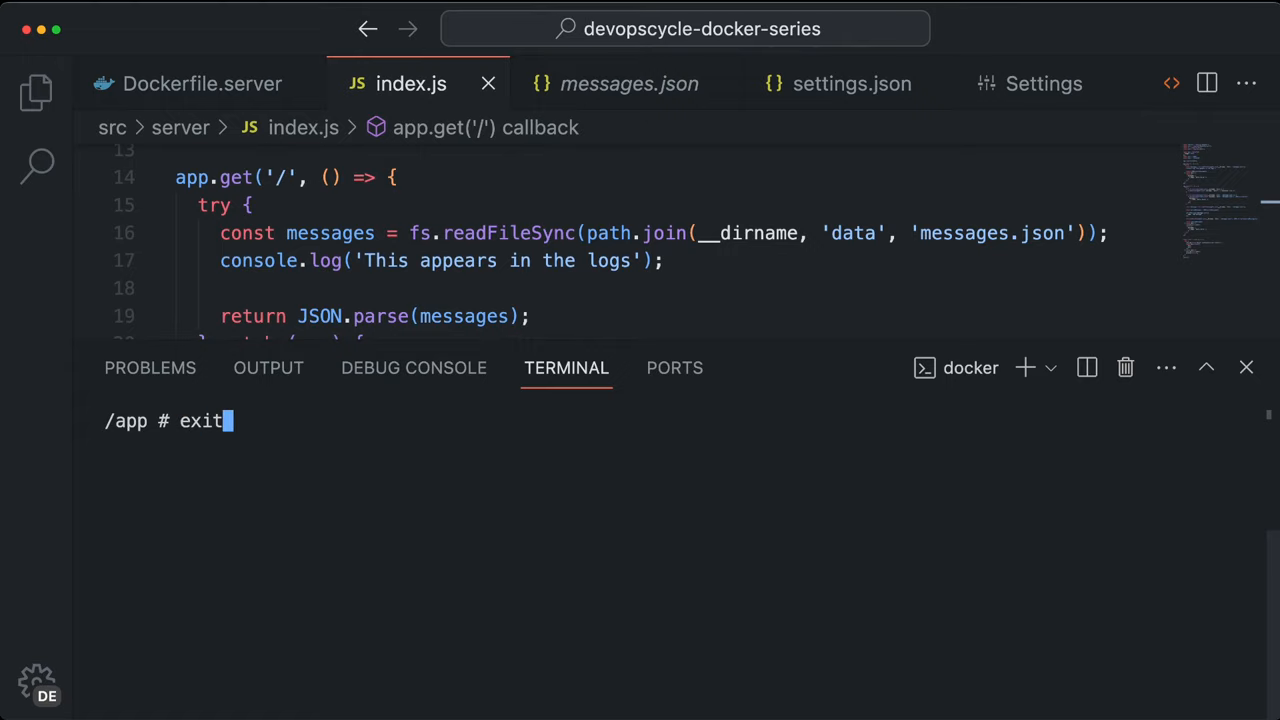
key("Enter")
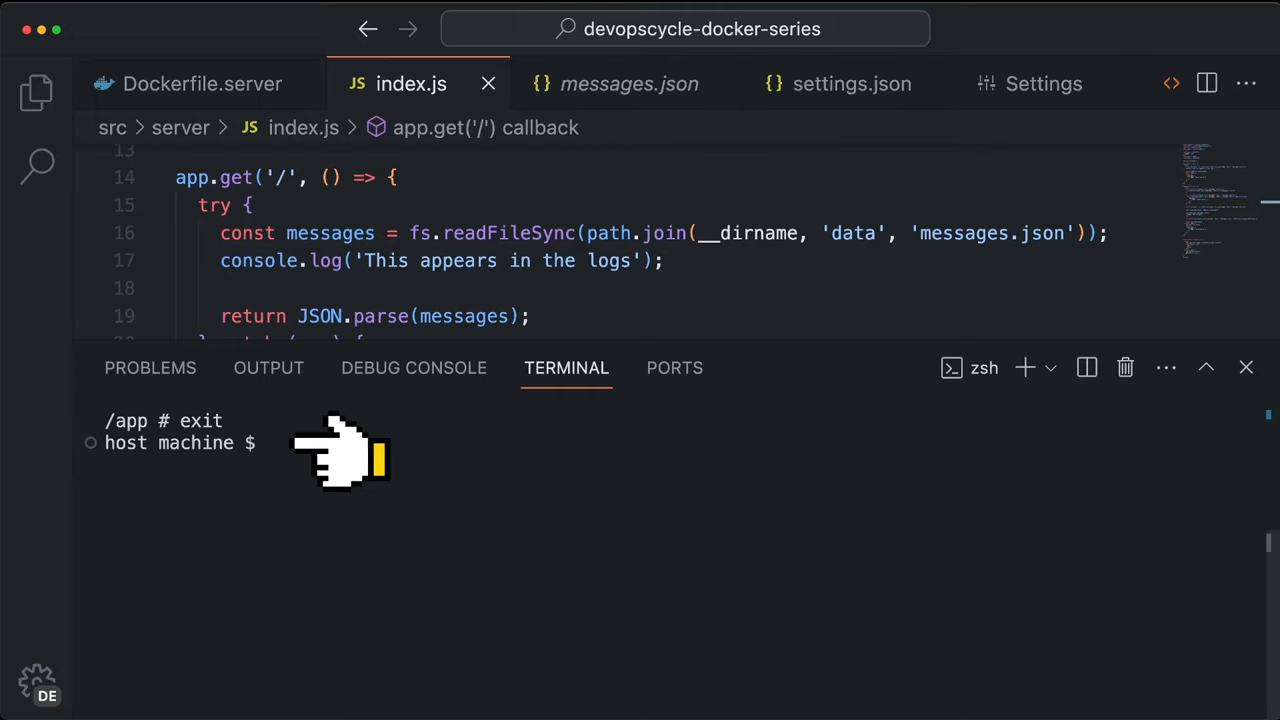
mouse_move(310, 456)
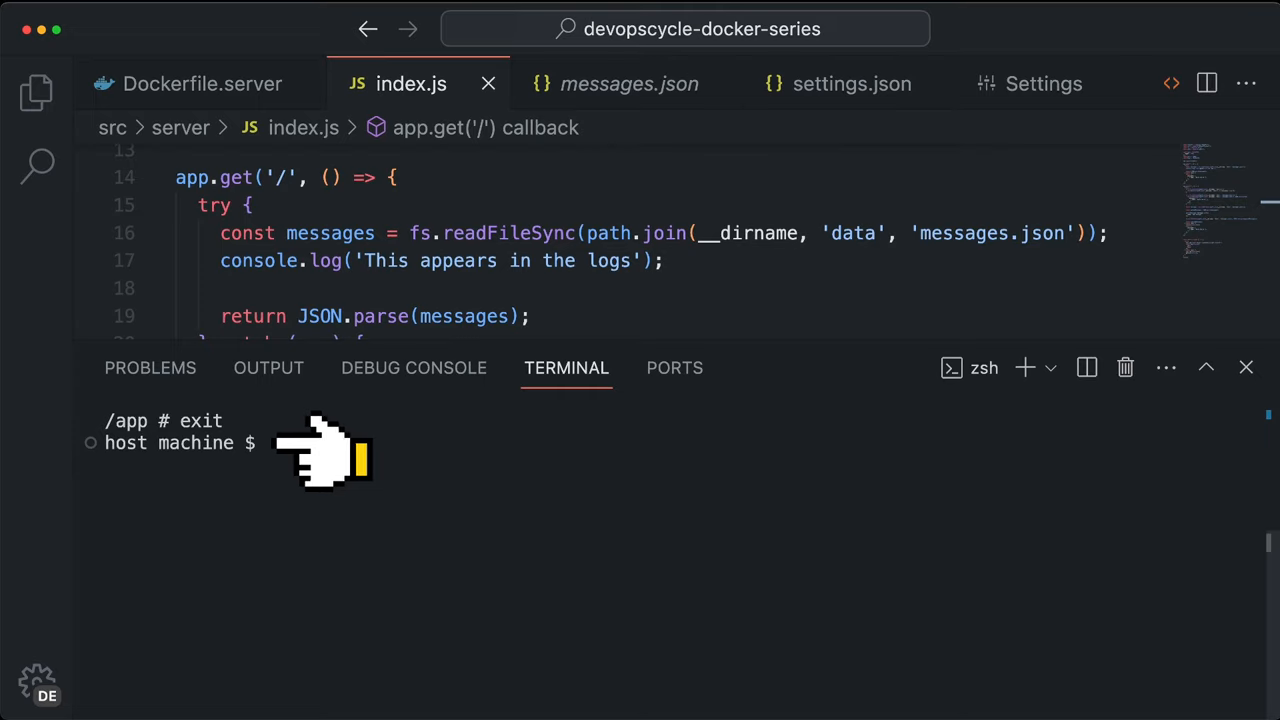